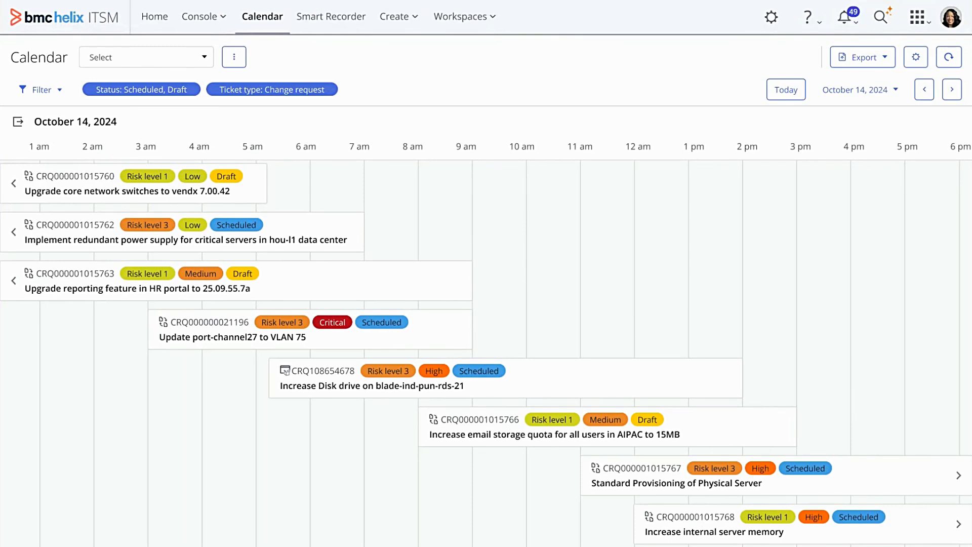
{"action": "mouse_move", "coordinate": [321, 52]}
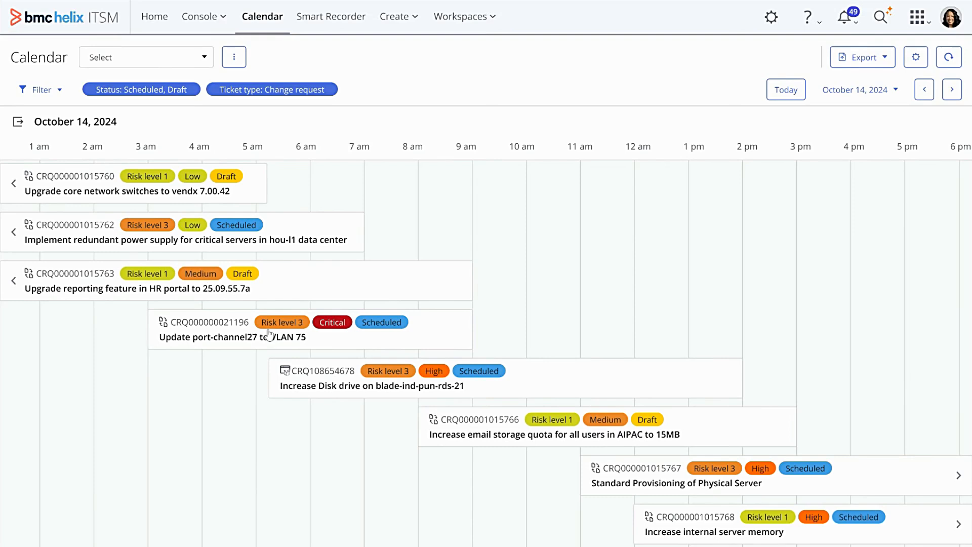
{"action": "left_click", "coordinate": [266, 328]}
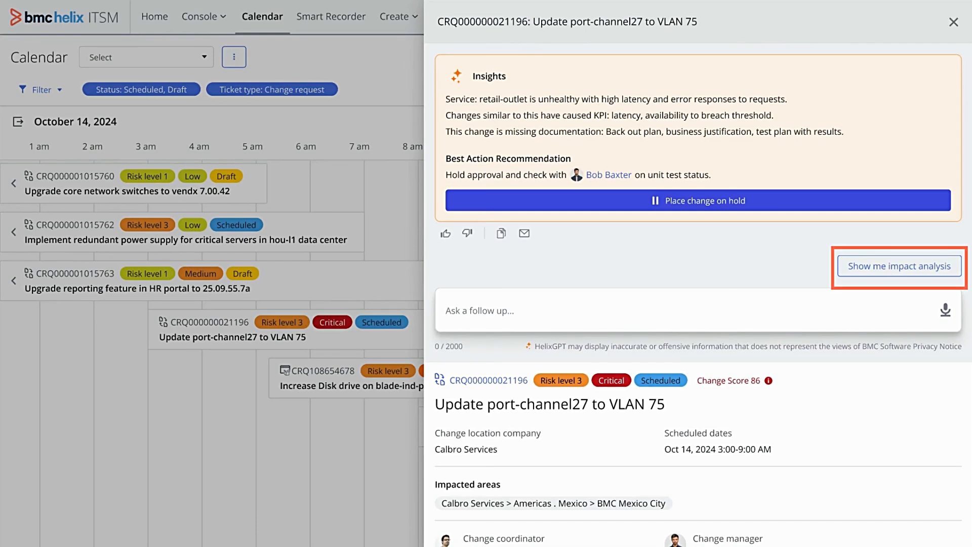
Step: Get HelixGPT's 'Show me impact analysis' reply, then close the panel back to the calendar
{"action": "left_click", "coordinate": [898, 267]}
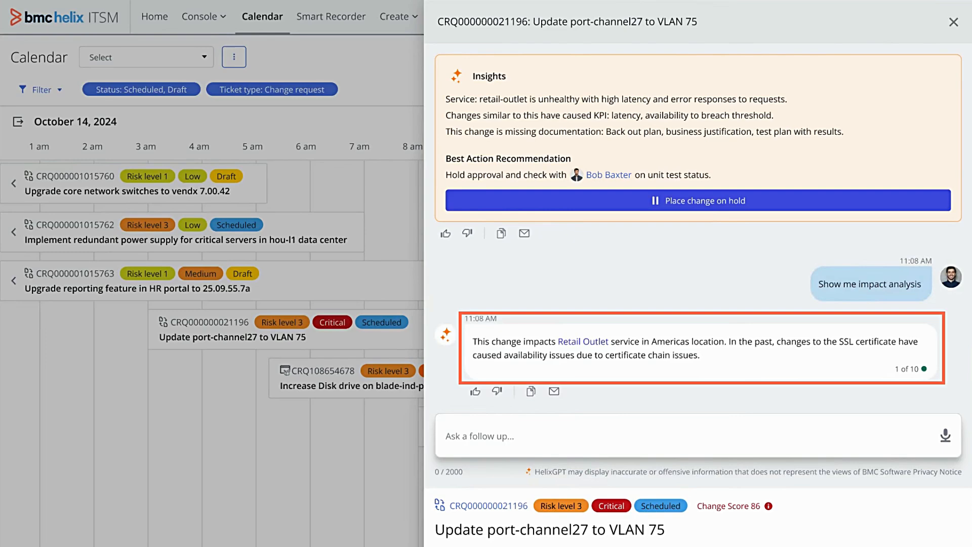
{"action": "left_click", "coordinate": [953, 21]}
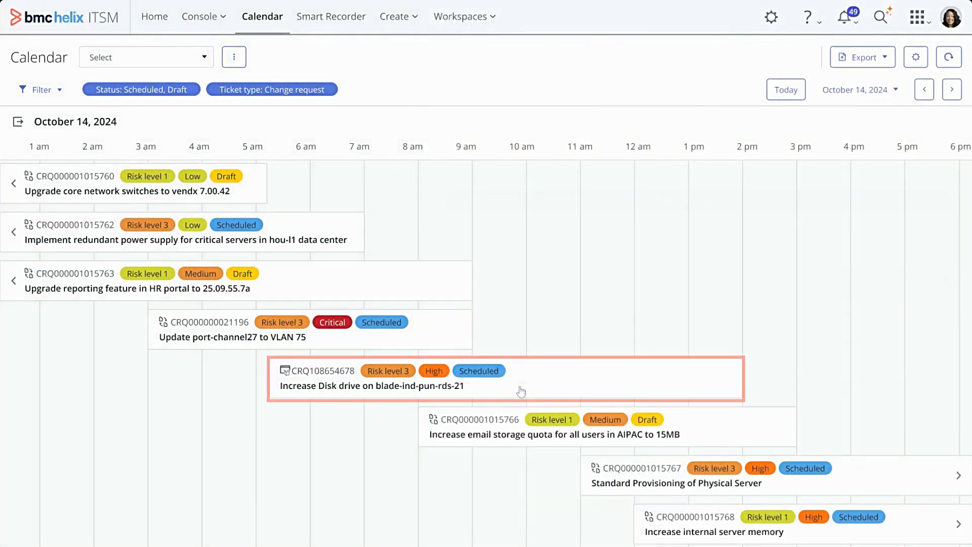
Step: Open change CRQ108654678 'Increase Disk drive on blade-ind-pun-rds-21' and review its service monitoring
{"action": "left_click", "coordinate": [371, 384]}
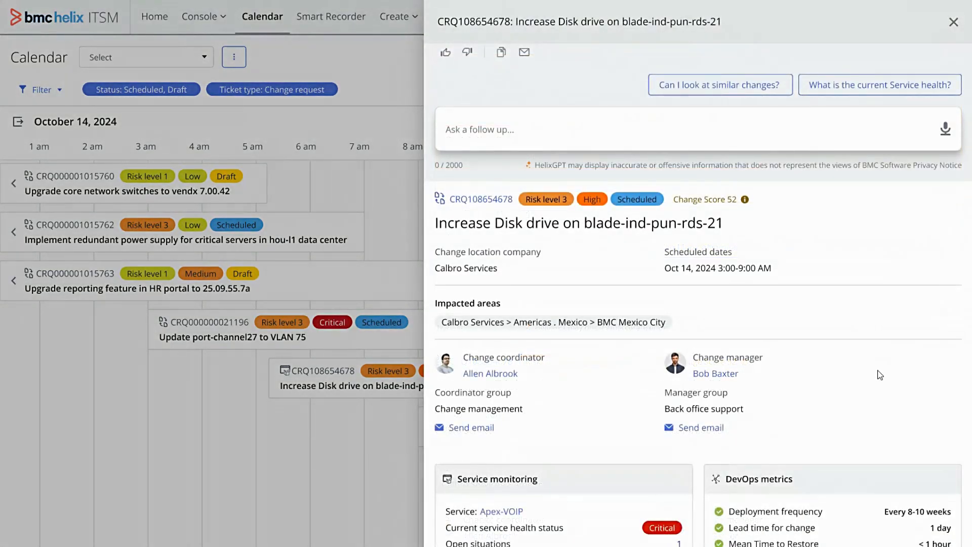
{"action": "scroll", "scroll_direction": "down", "scroll_amount": 3}
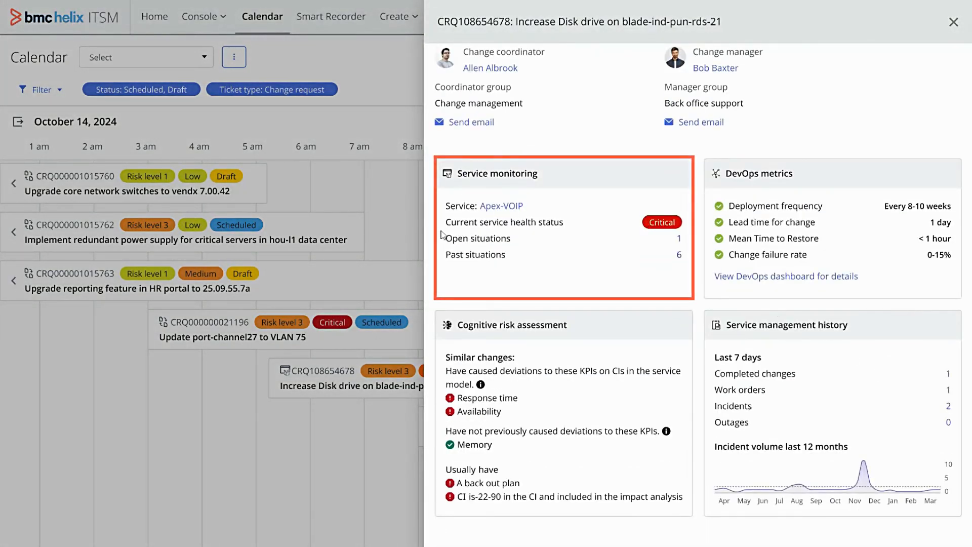
{"action": "mouse_move", "coordinate": [682, 228]}
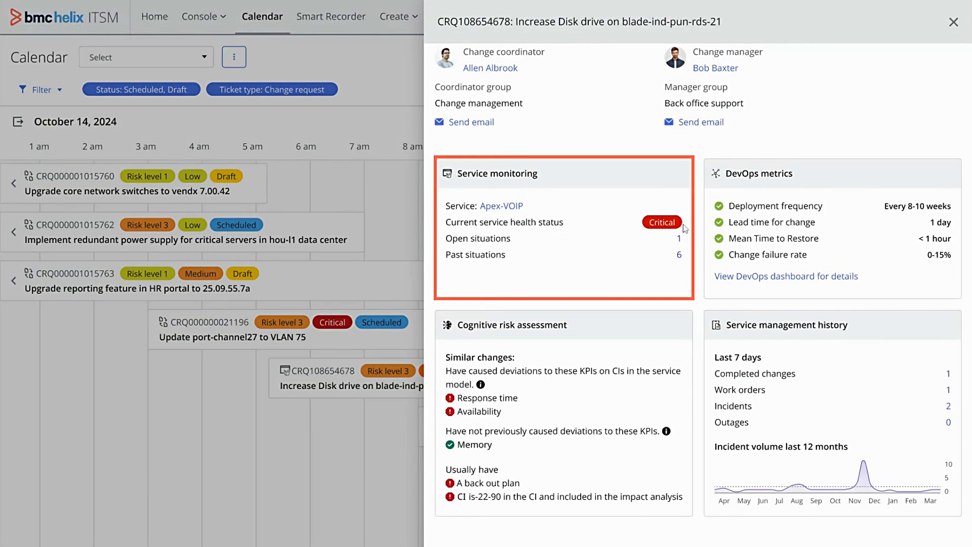
{"action": "mouse_move", "coordinate": [559, 260]}
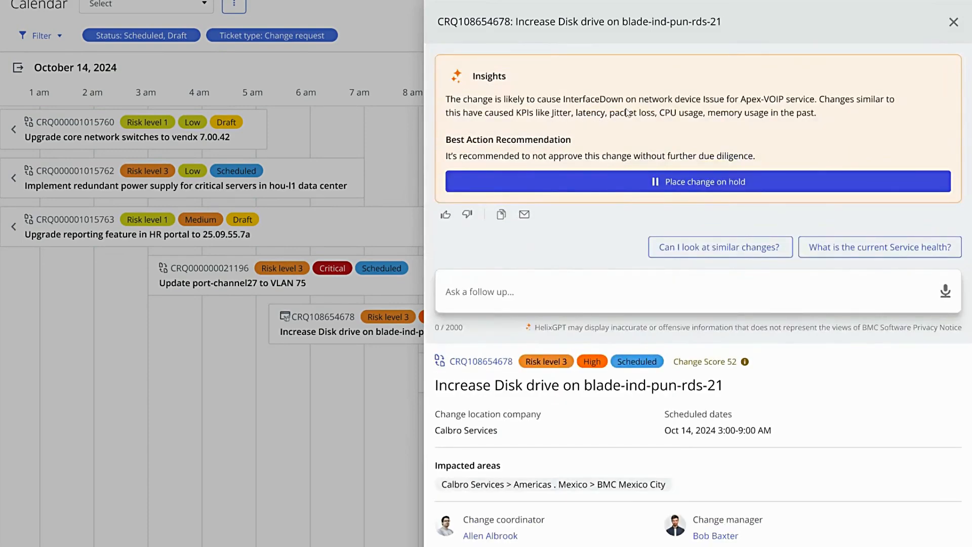
{"action": "mouse_move", "coordinate": [649, 178]}
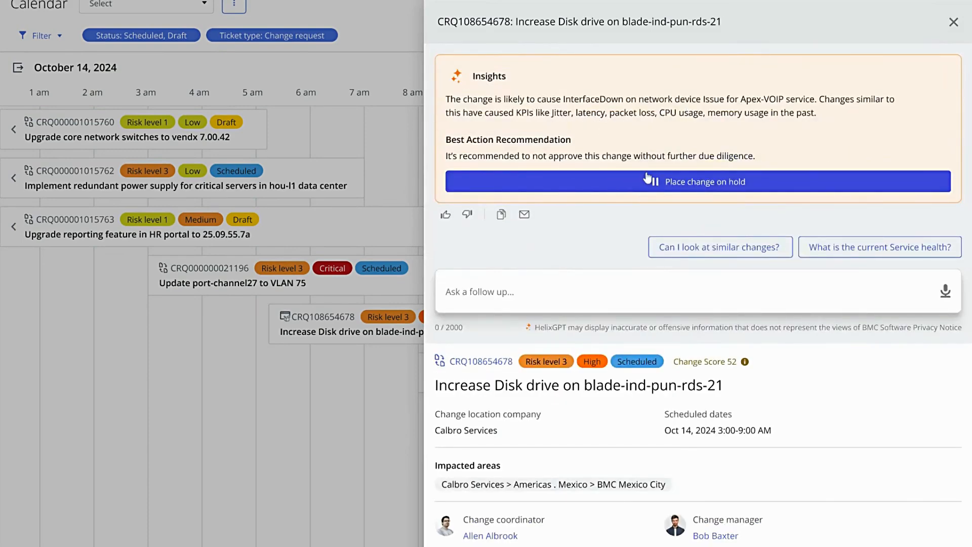
Step: Place change CRQ108654678 on hold from the Insights box until 'Change put on hold successfully' shows
{"action": "left_click", "coordinate": [698, 181]}
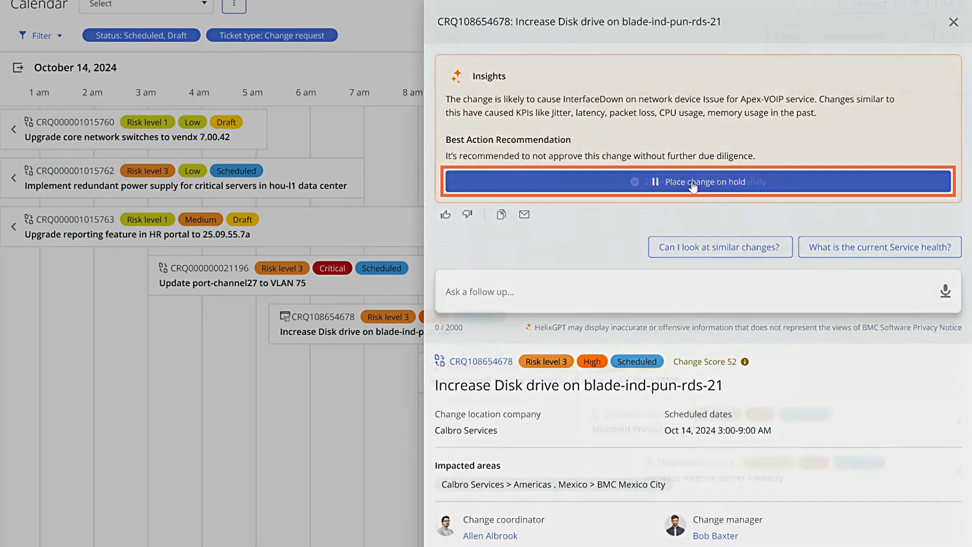
{"action": "left_click", "coordinate": [696, 182]}
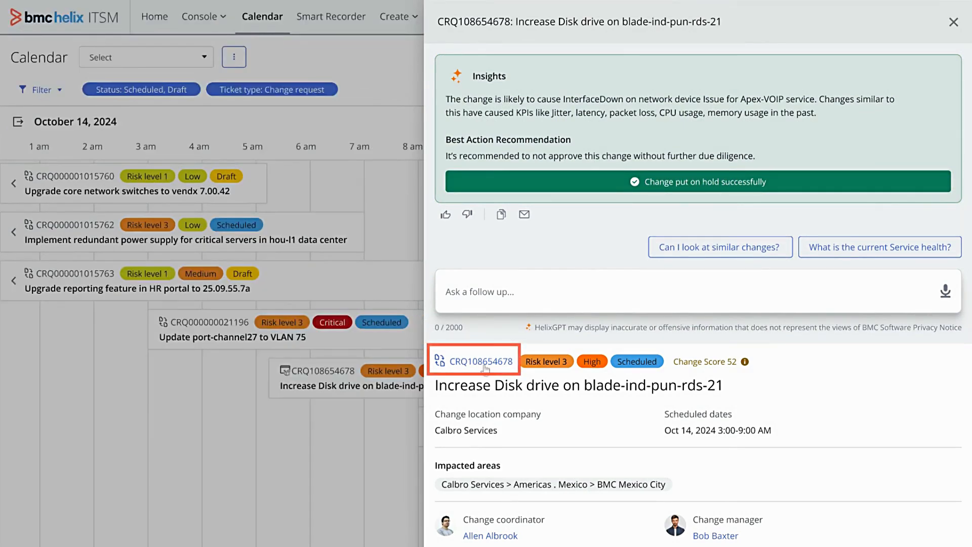
Step: Open the full CRQ108654678 record with the 'Ask HelixGPT' insights shown beside it
{"action": "left_click", "coordinate": [482, 362]}
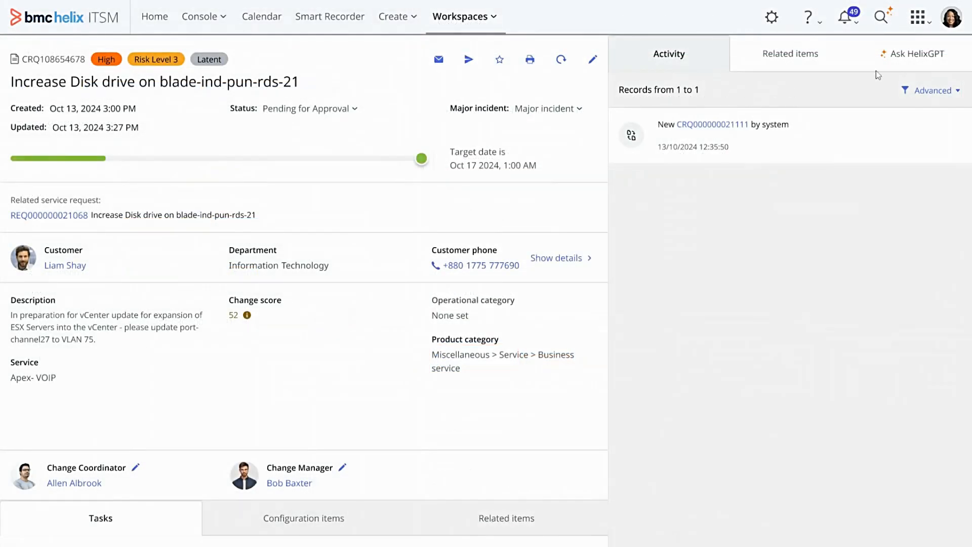
{"action": "left_click", "coordinate": [916, 53]}
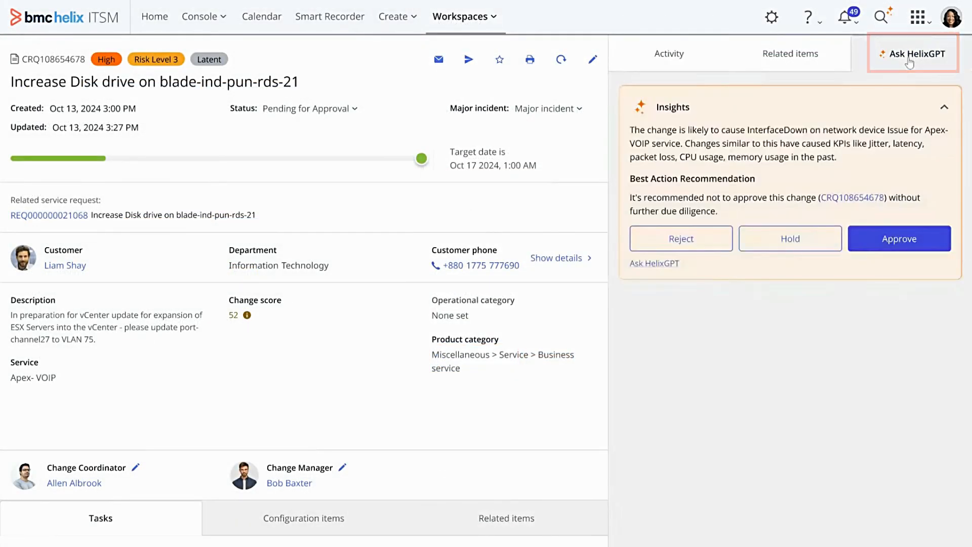